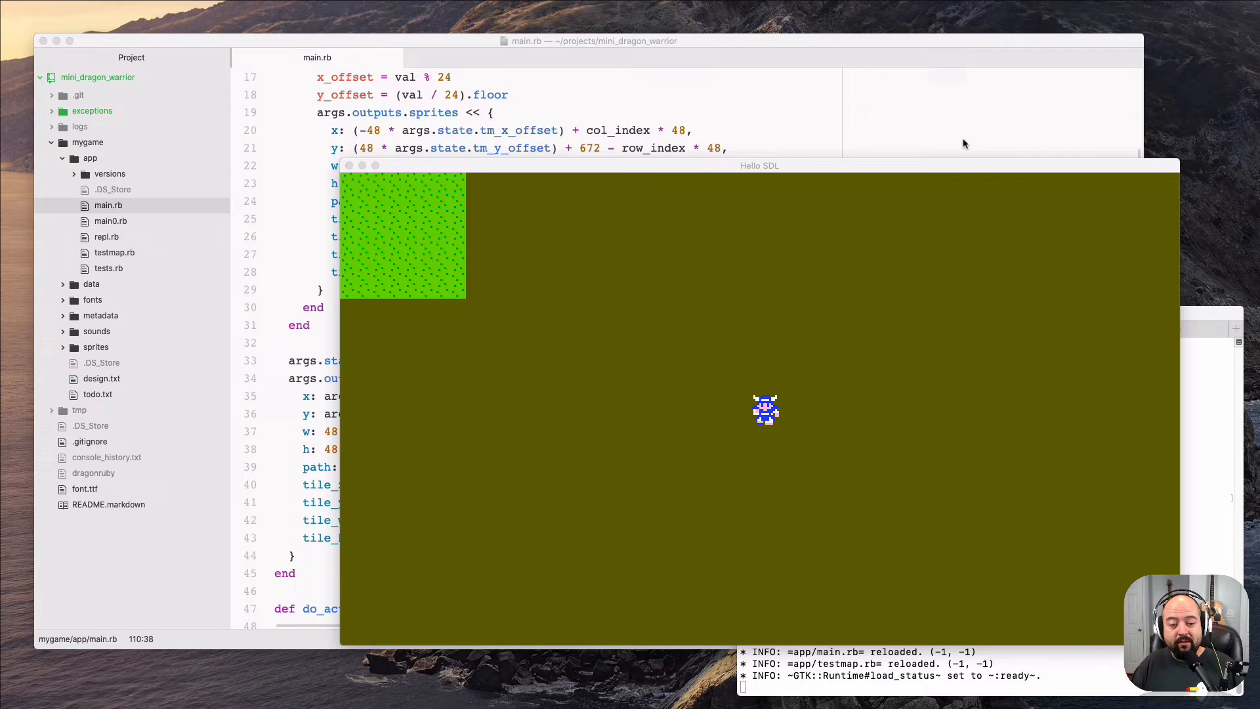
pyautogui.moveTo(960, 121)
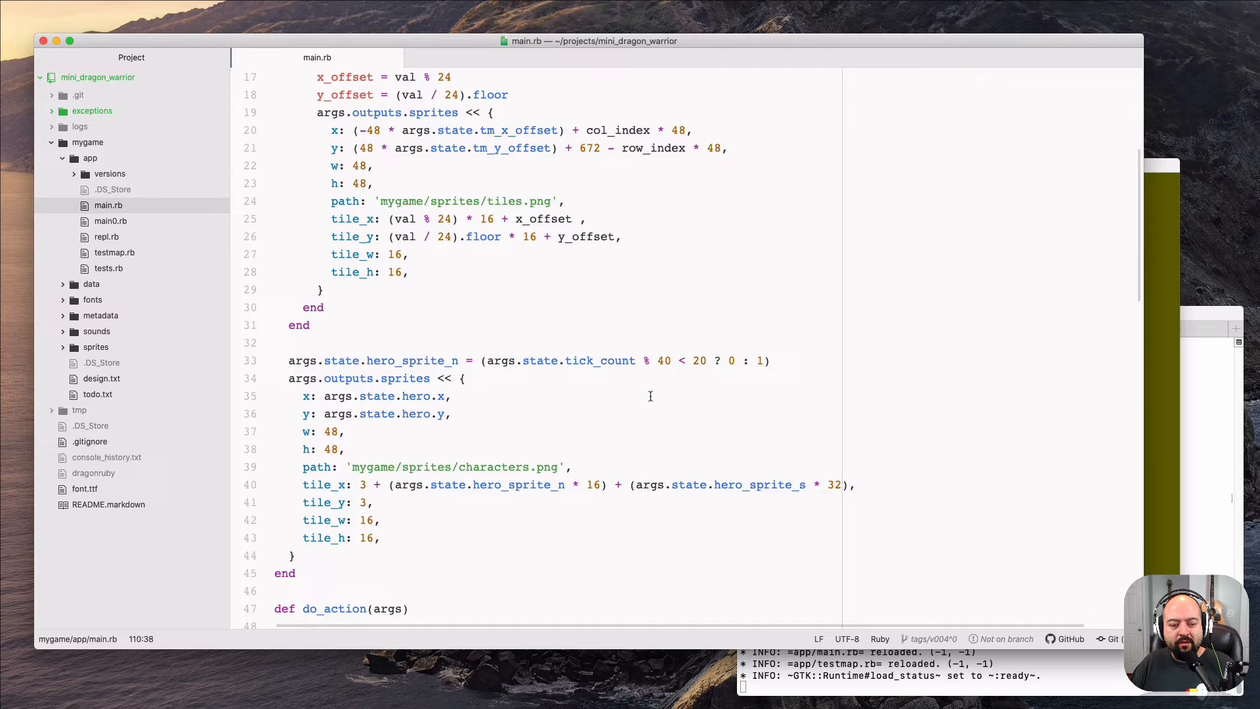
# Scroll through main.rb from the render method down to build_tilemap.
pyautogui.scroll(-3)
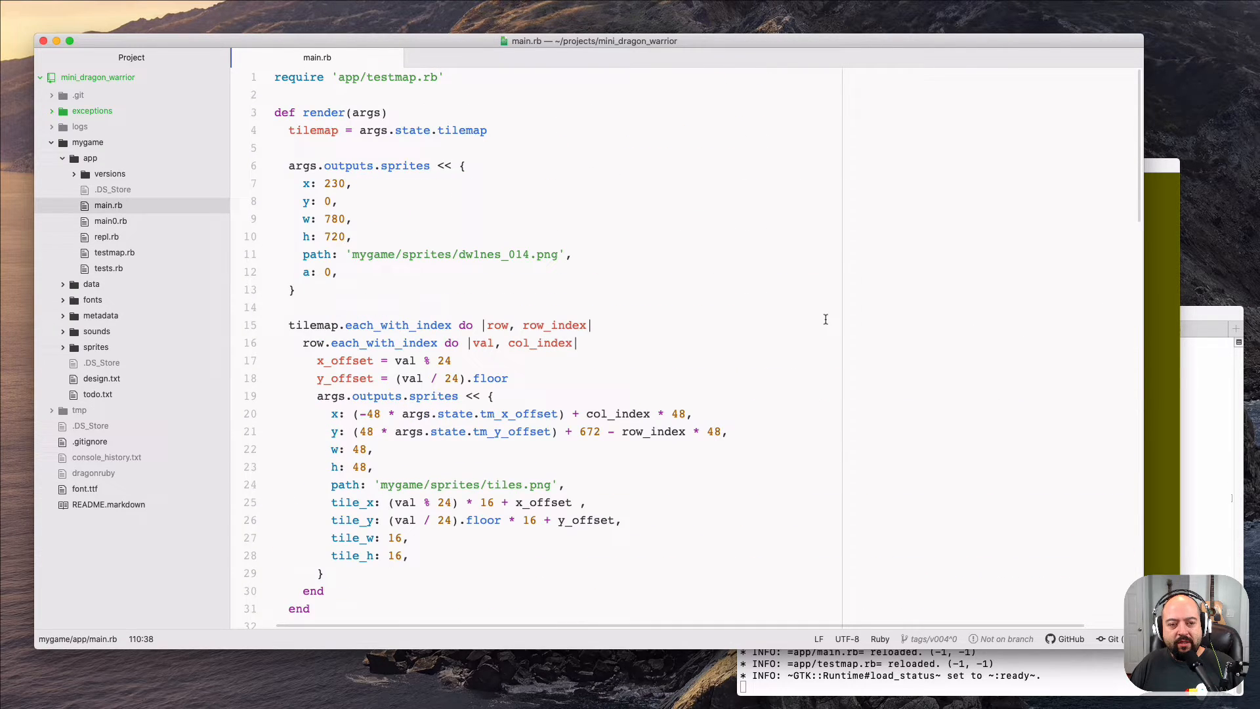
pyautogui.scroll(-3)
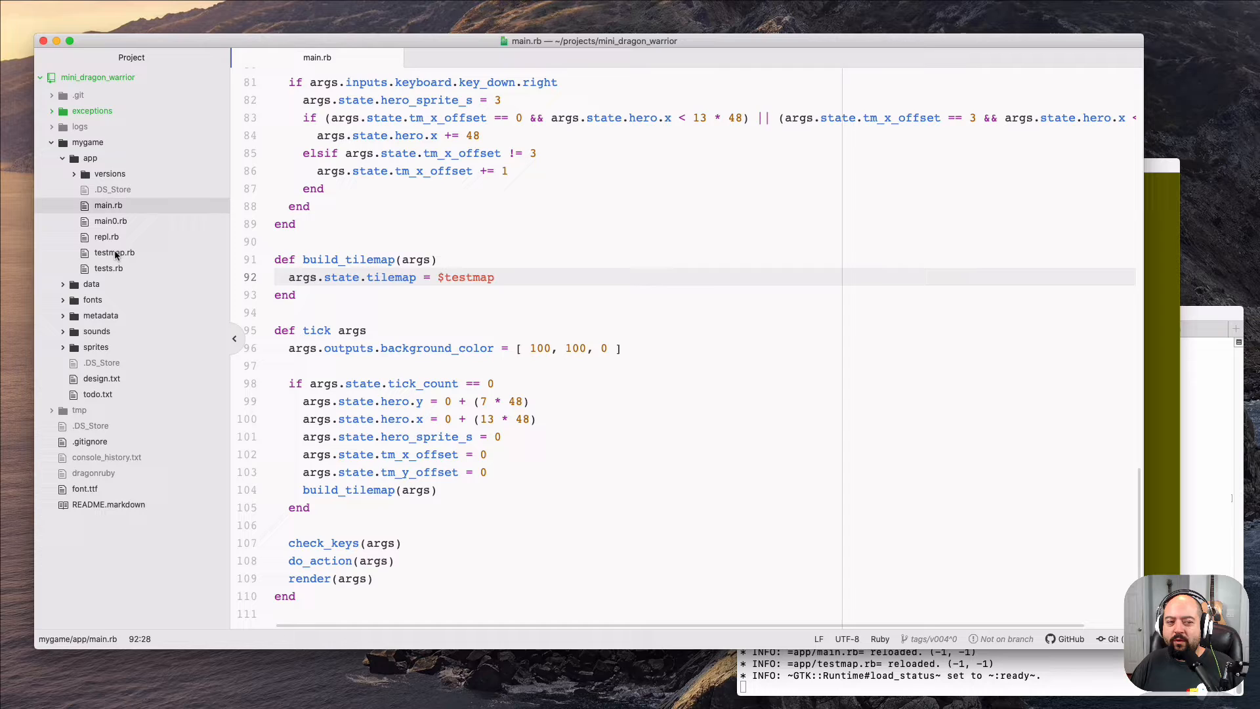
# View testmap.rb's 4x4 array of 26s in a new tab, then return to main.rb.
pyautogui.click(114, 253)
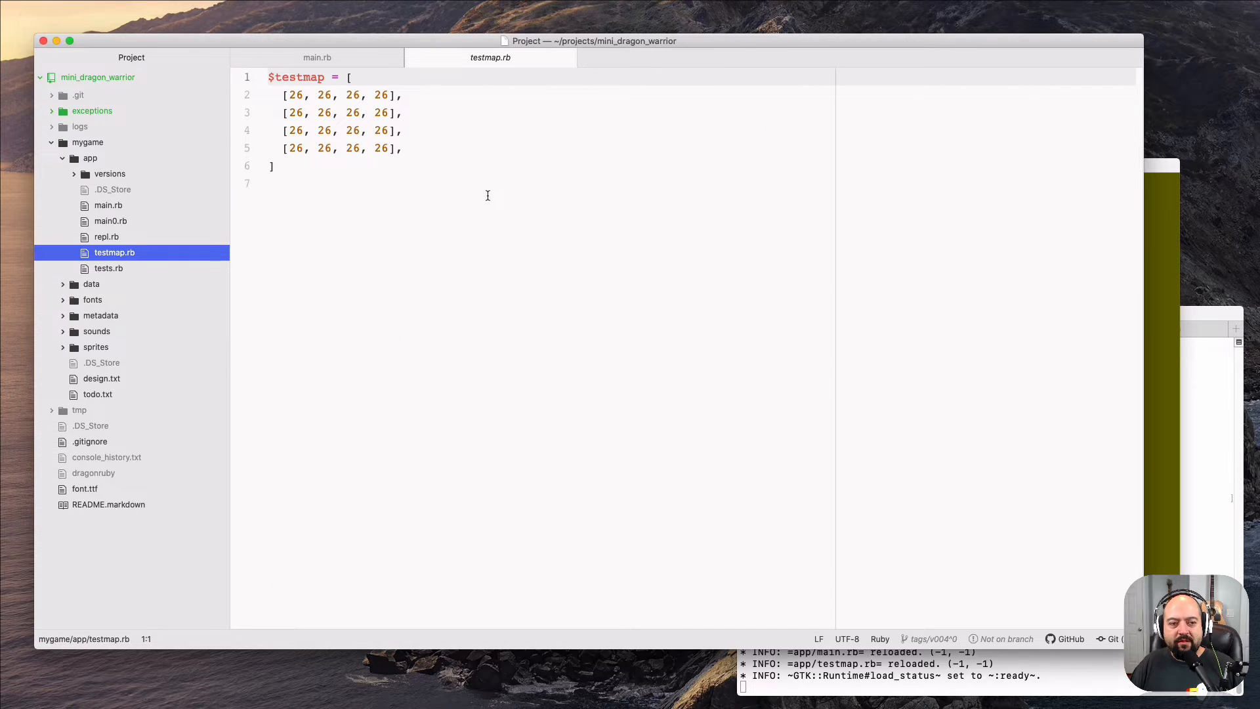
pyautogui.moveTo(582, 164)
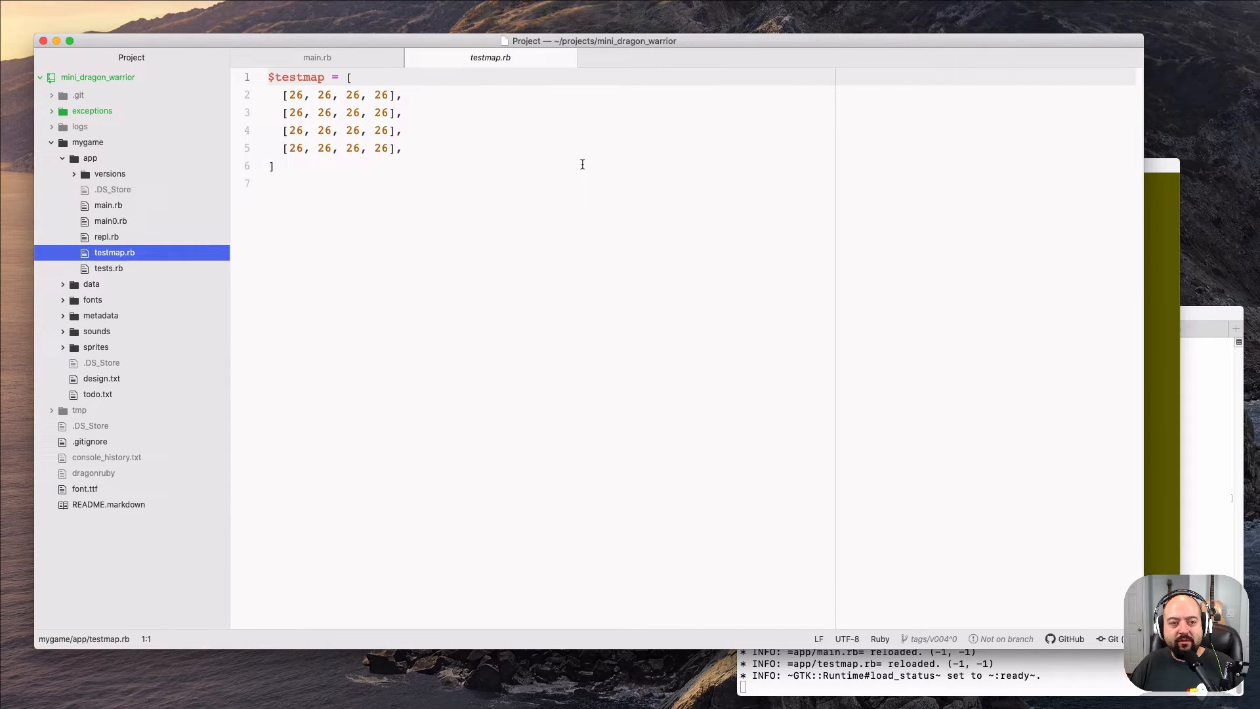
pyautogui.moveTo(430, 173)
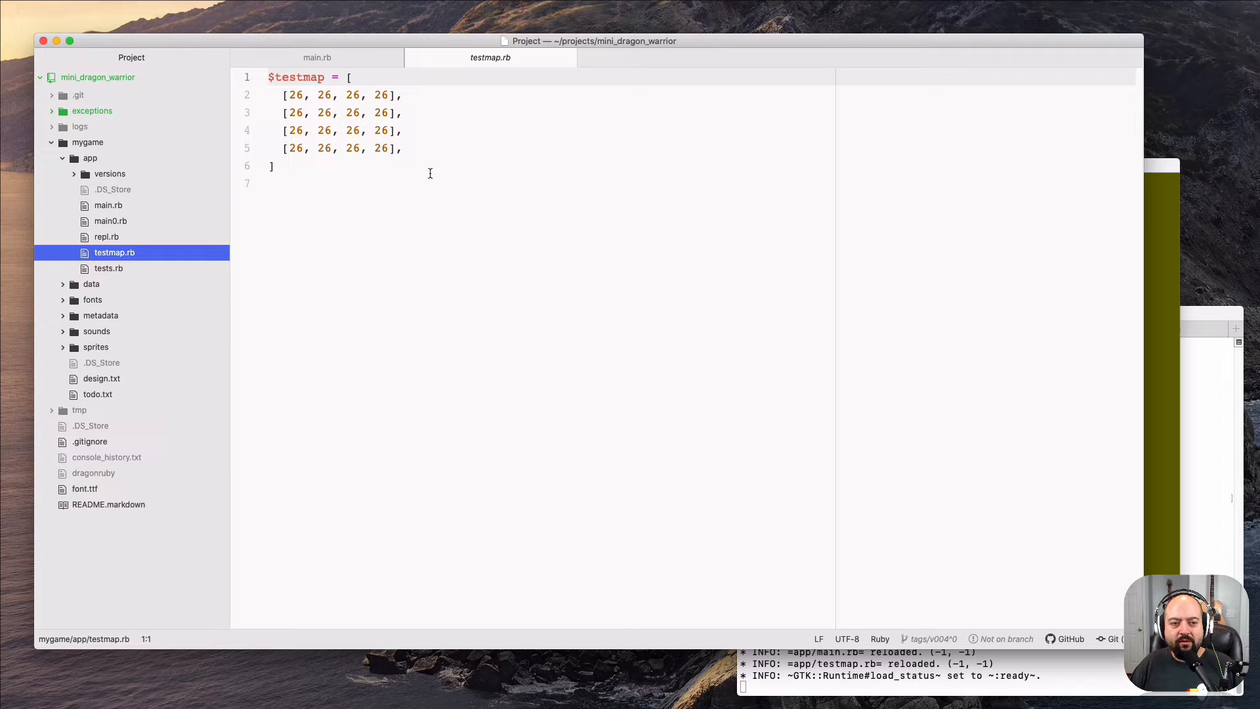
pyautogui.click(108, 205)
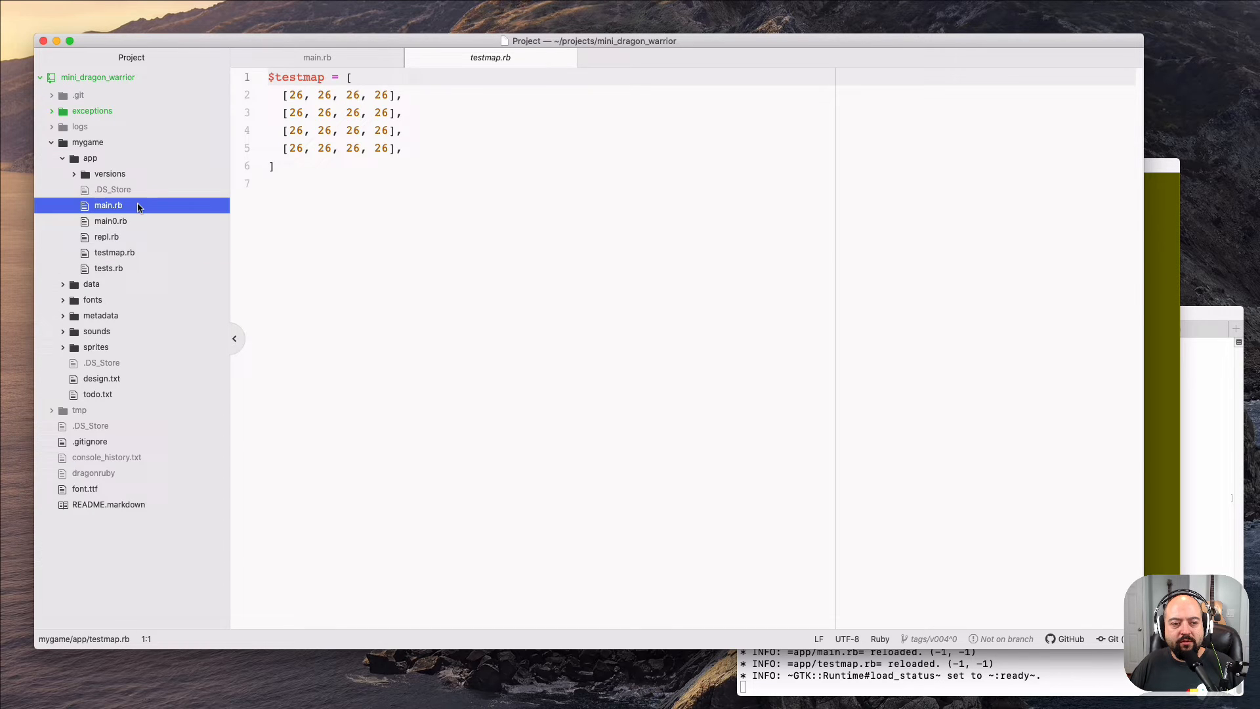
pyautogui.click(316, 57)
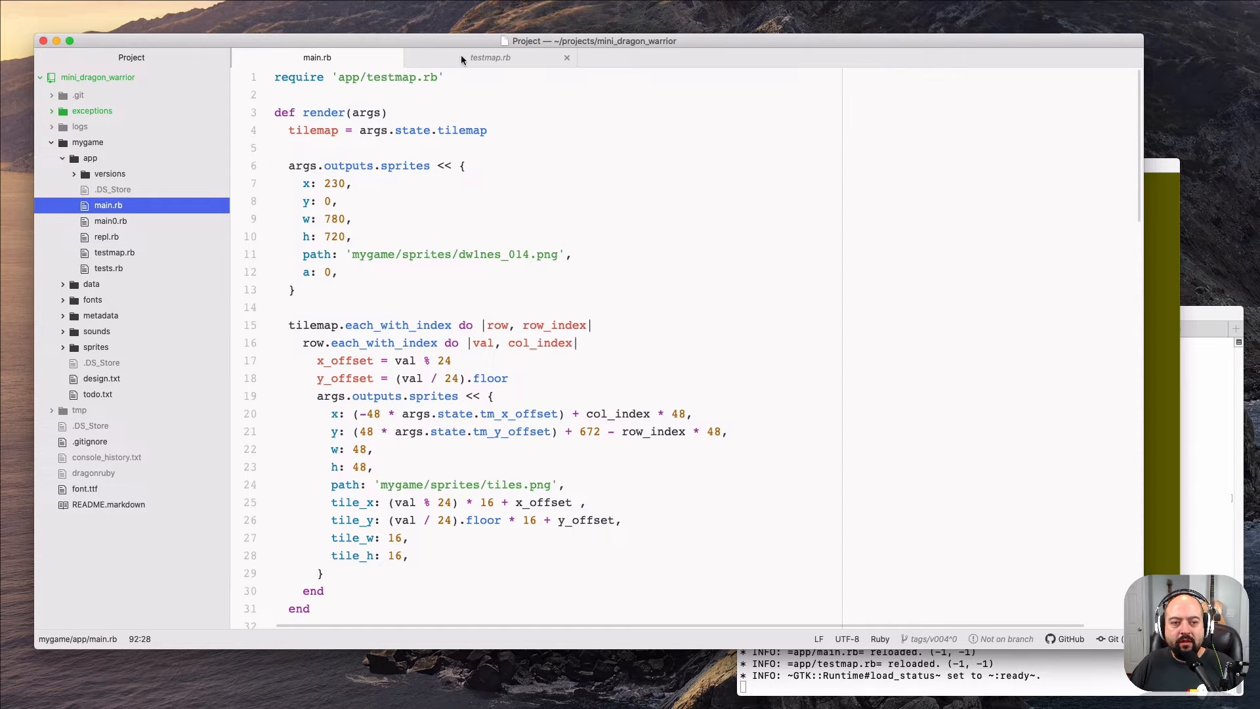
pyautogui.click(490, 57)
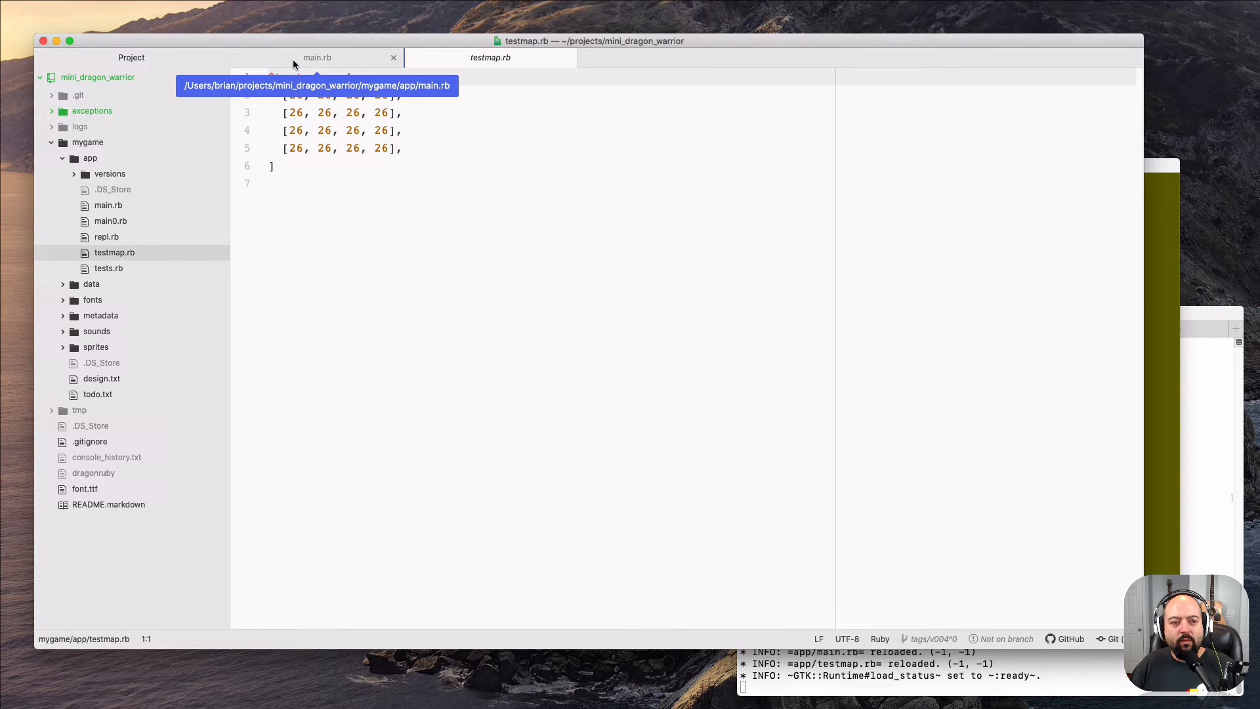
pyautogui.click(316, 57)
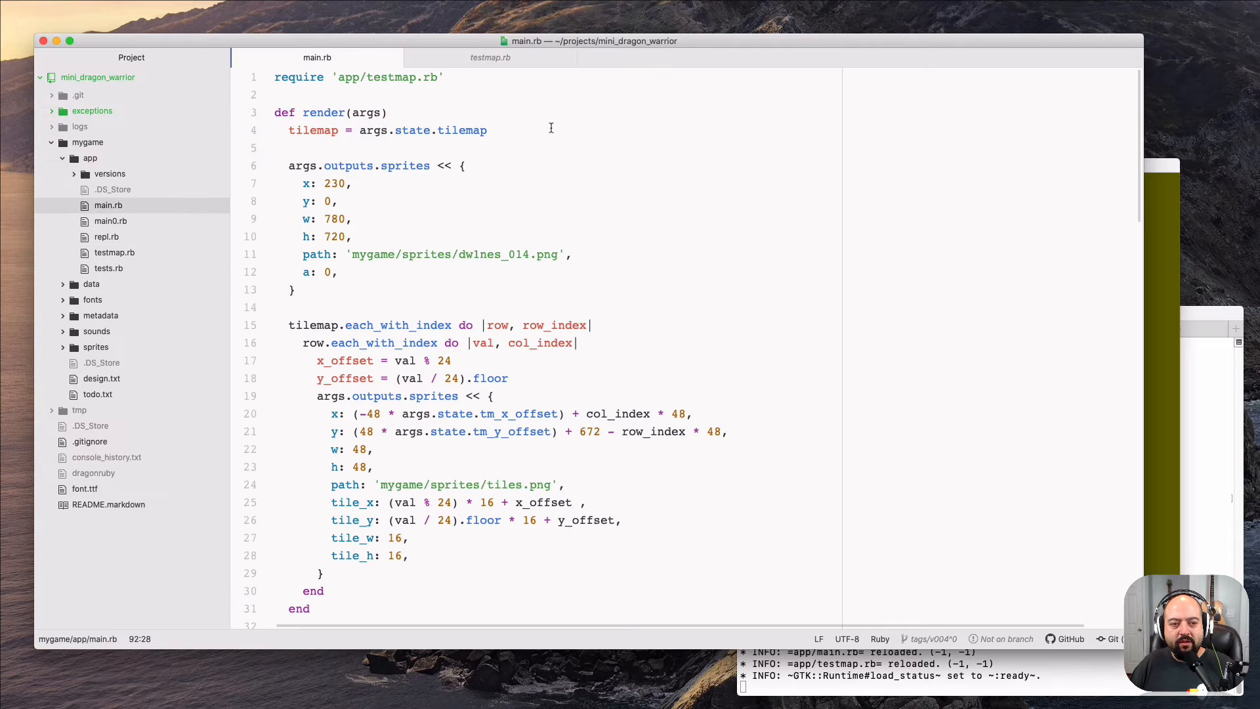
pyautogui.scroll(-3)
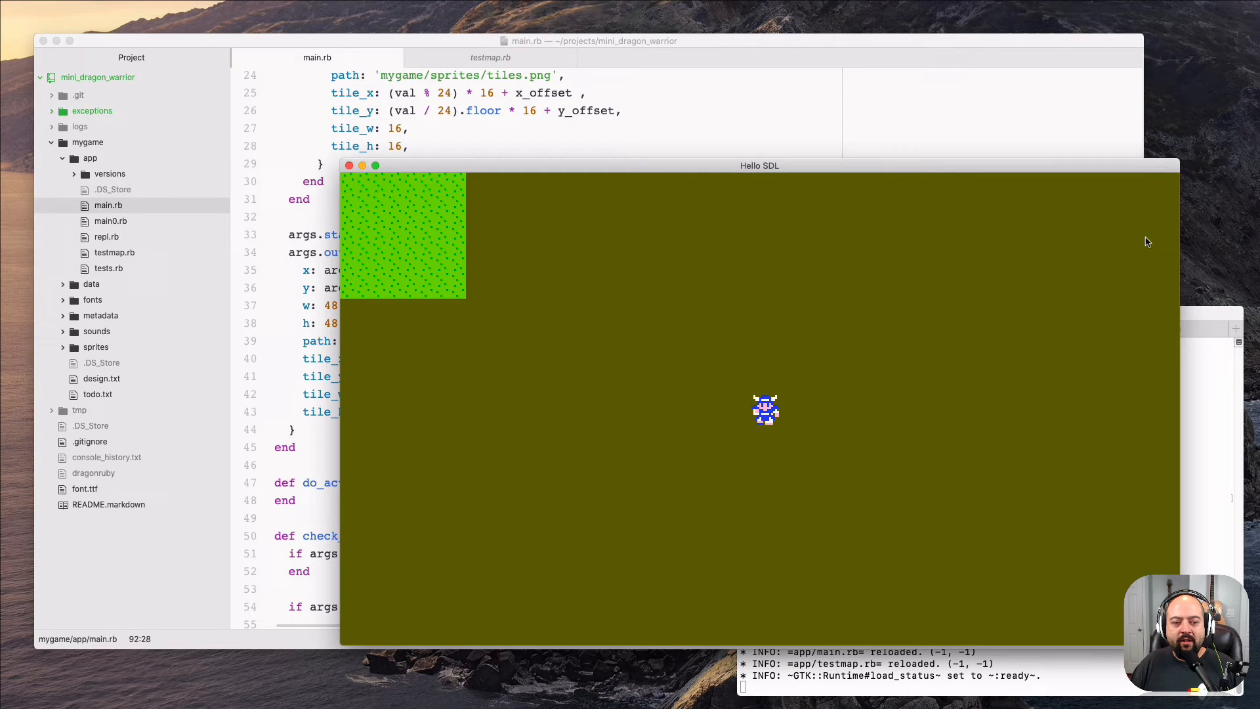
pyautogui.moveTo(1124, 245)
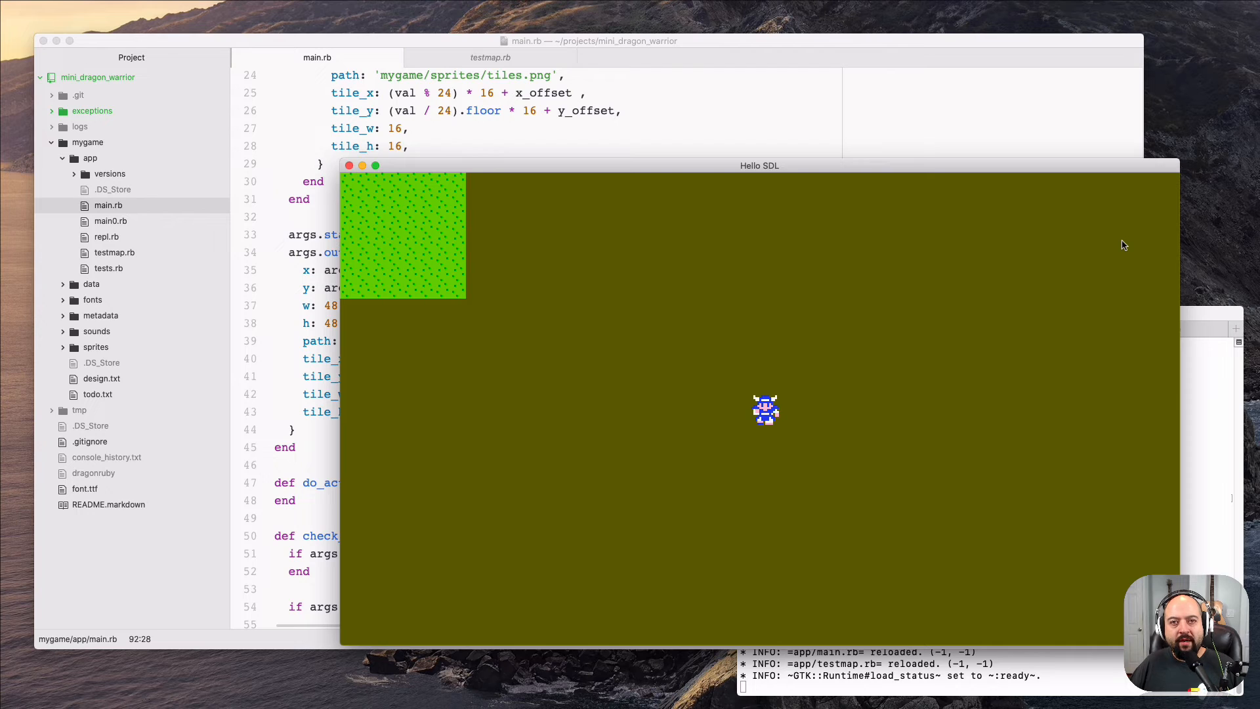
pyautogui.moveTo(395, 223)
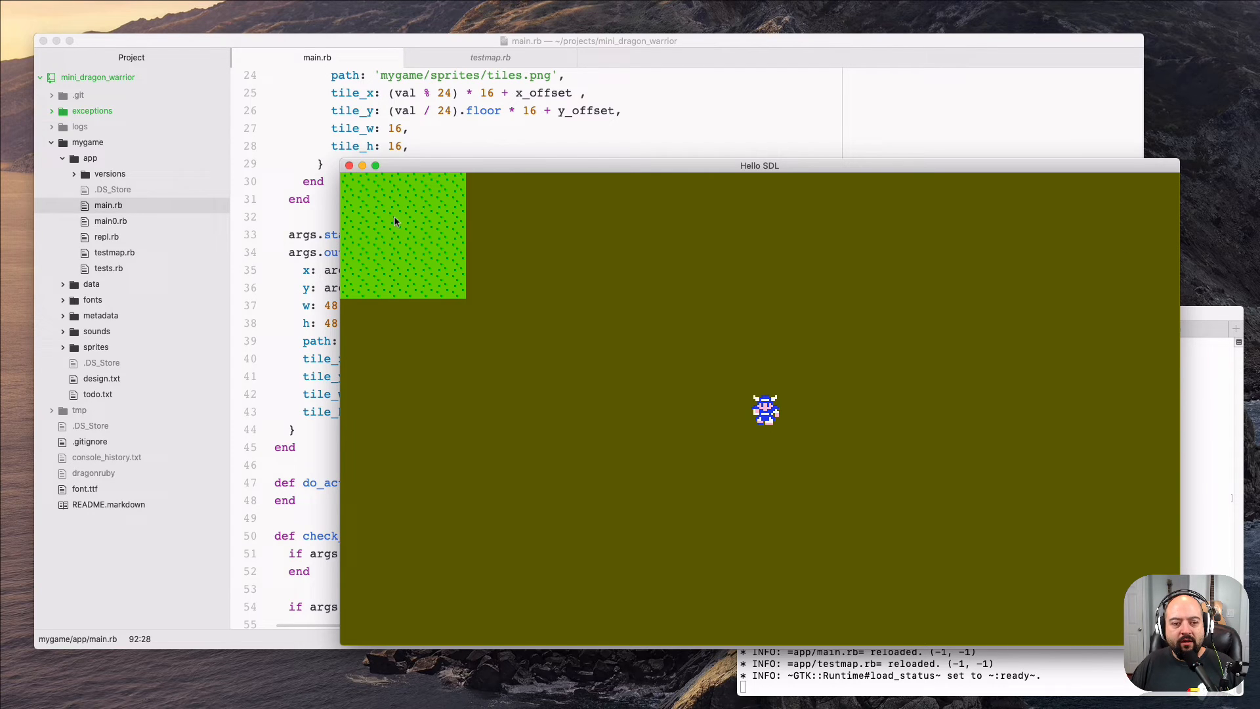
pyautogui.moveTo(405, 257)
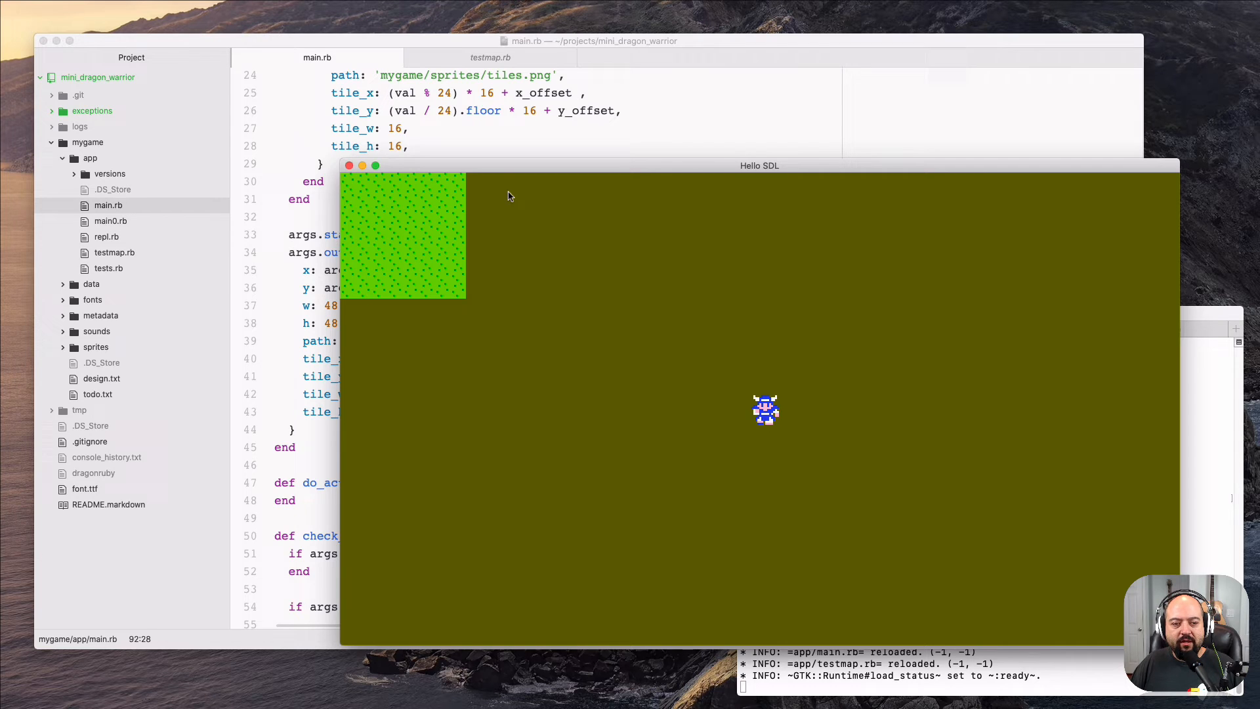
# Switch to the testmap.rb tab to begin editing the tile array.
pyautogui.click(490, 57)
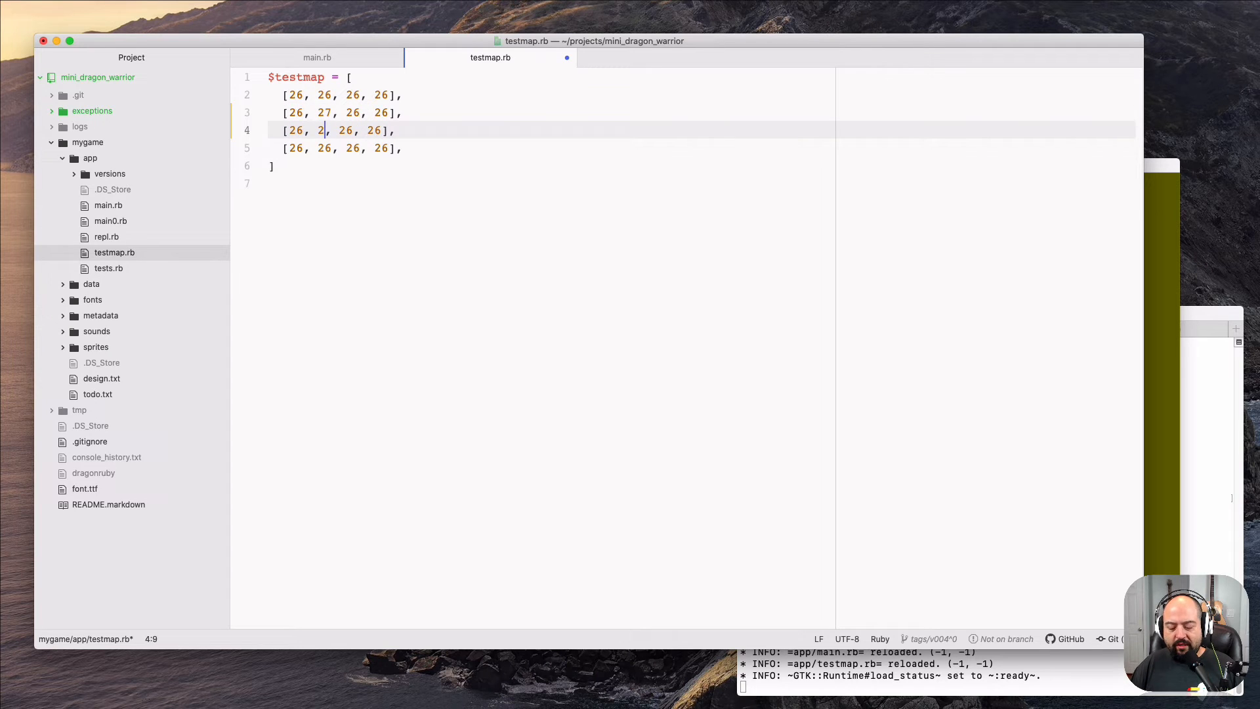
# Change the third row of $testmap to 26, 28, 30, 26.
pyautogui.write('8,')
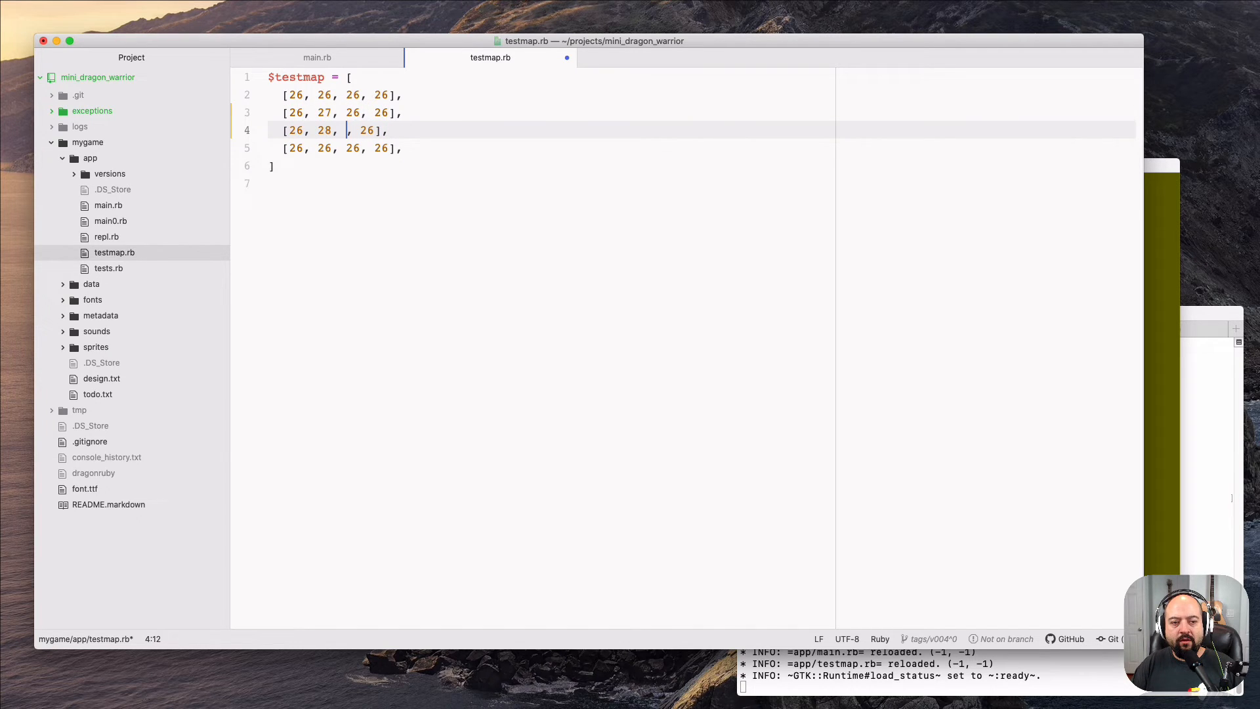
pyautogui.write('30')
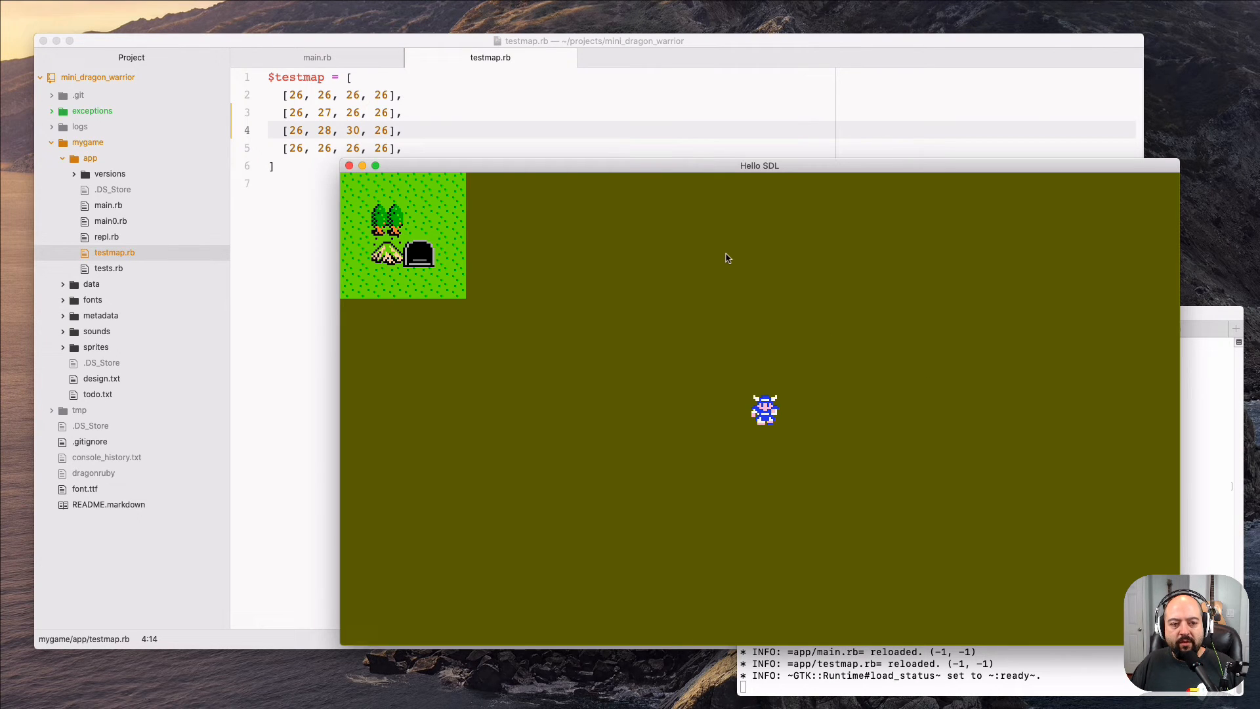
pyautogui.moveTo(424, 249)
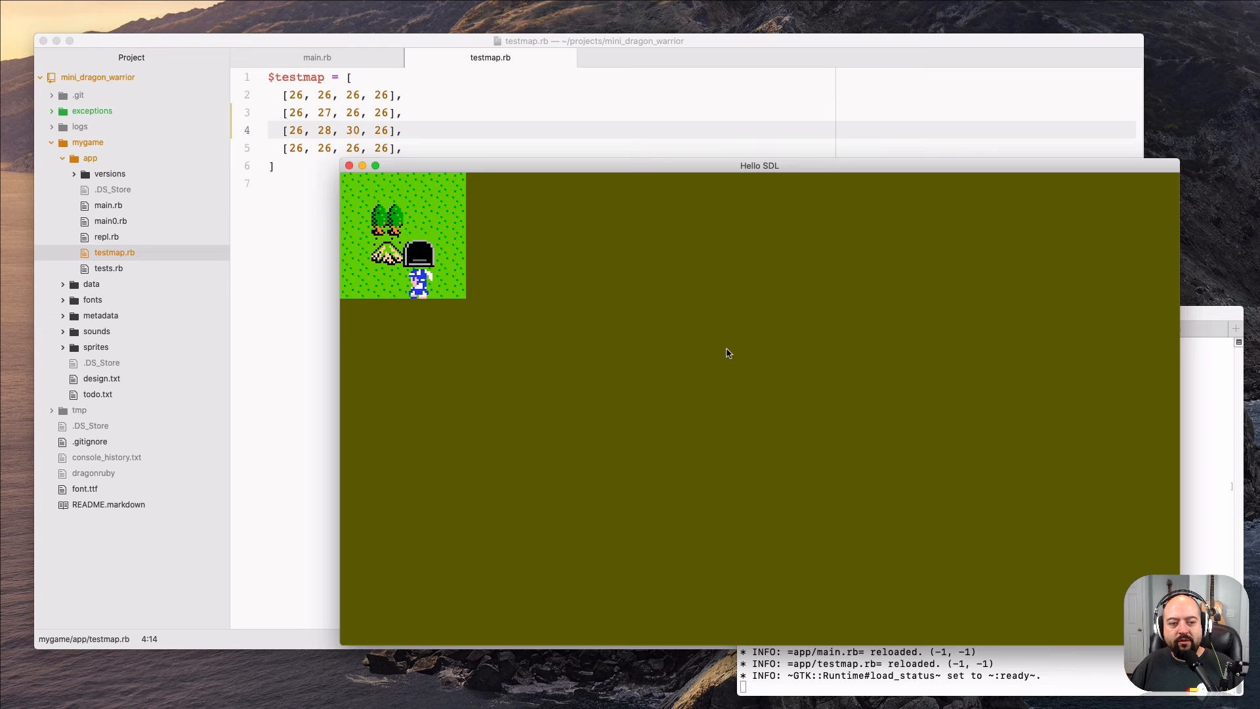
pyautogui.moveTo(696, 122)
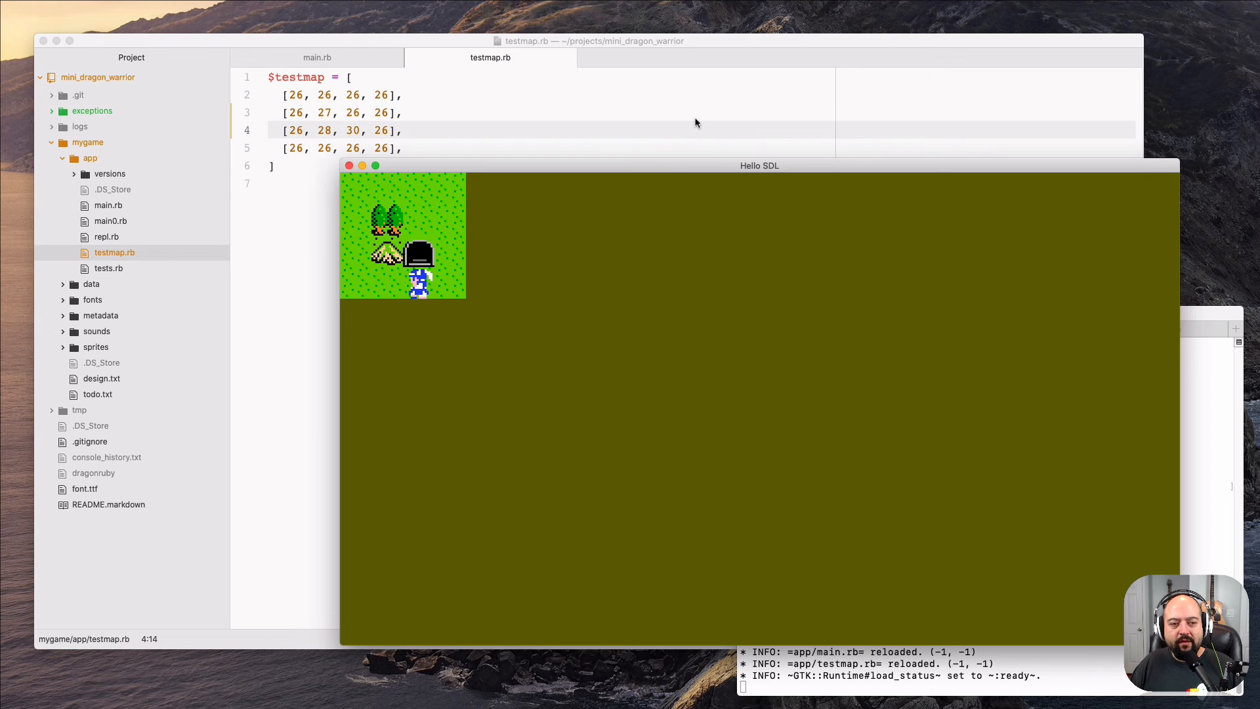